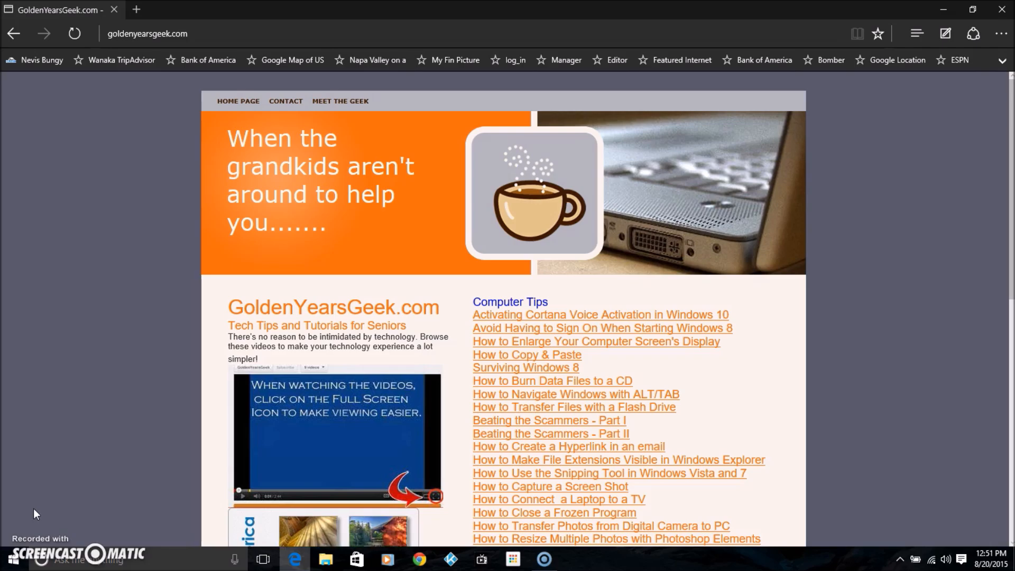
Open Edge's advanced settings and list the address-bar search engine choices
left_click(40, 499)
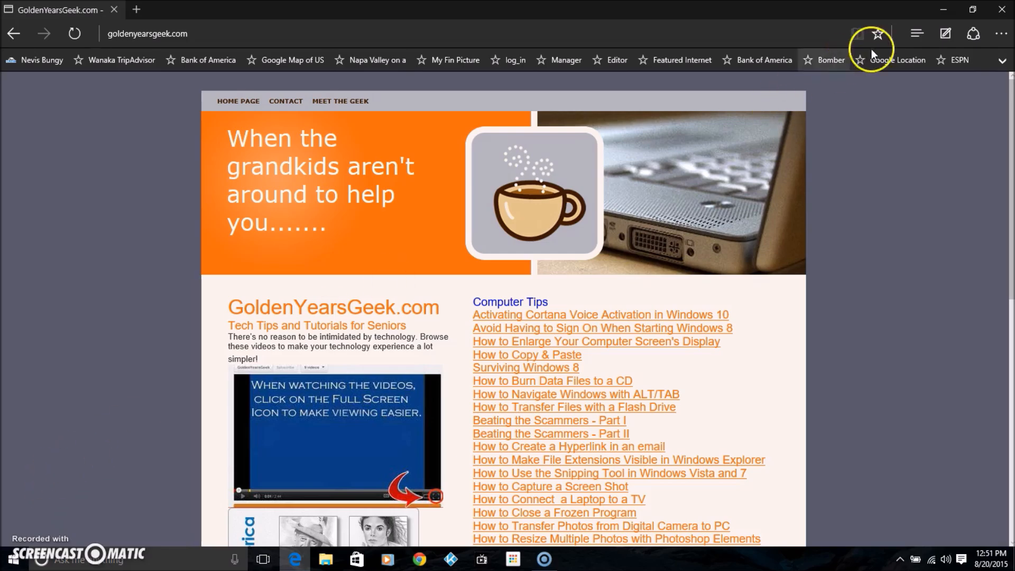
mouse_move(999, 32)
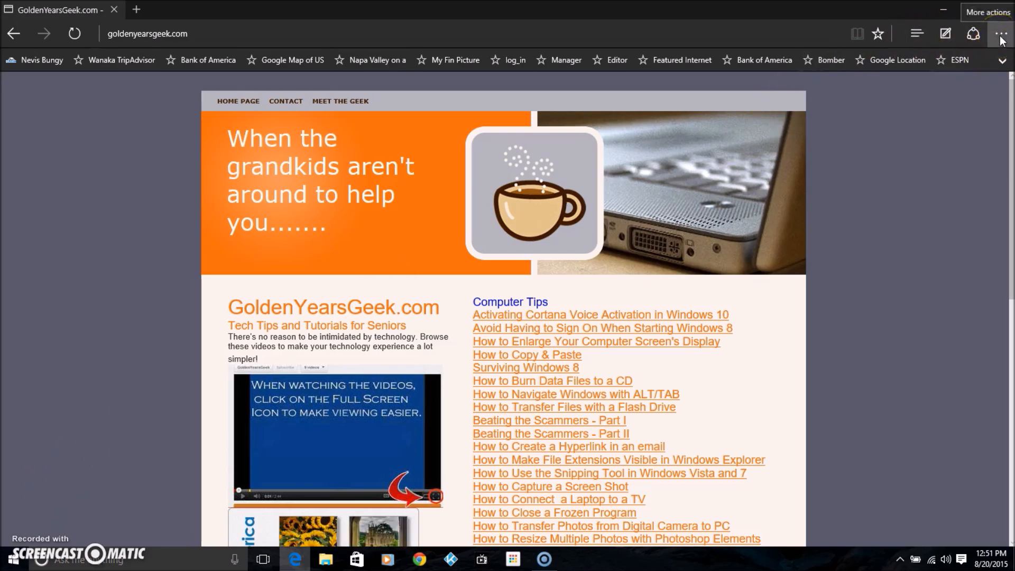
left_click(1000, 33)
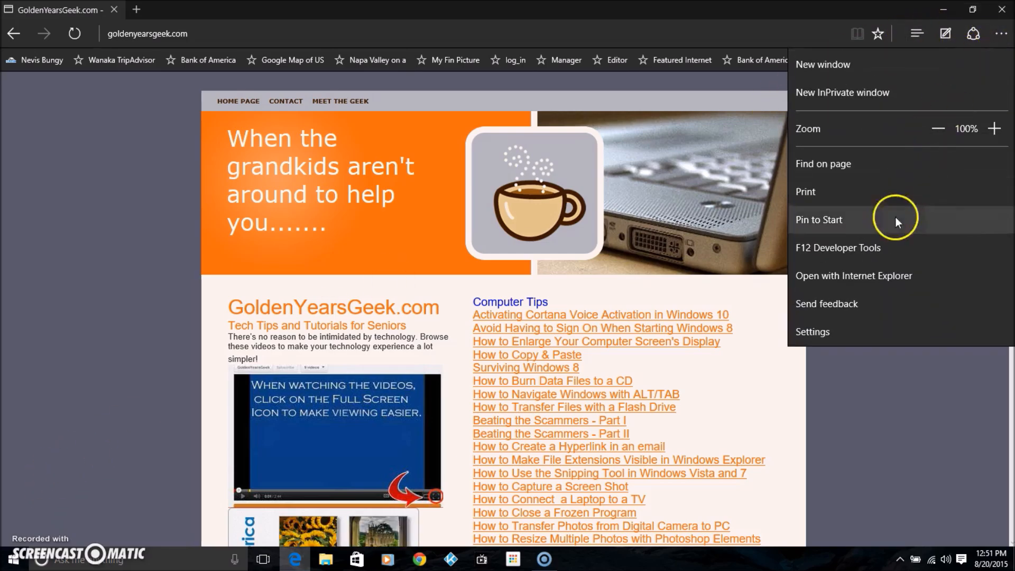
mouse_move(816, 331)
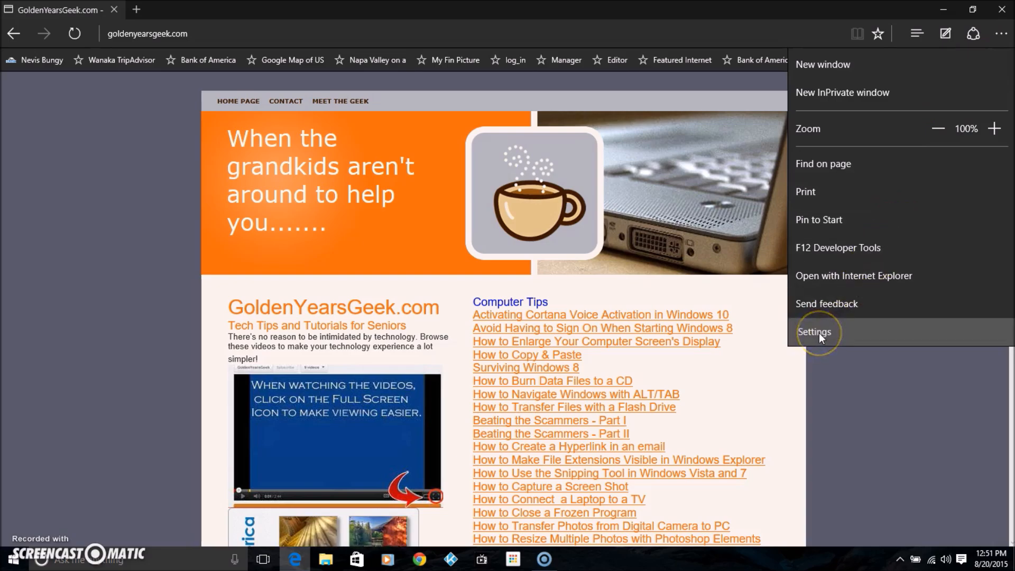
left_click(816, 332)
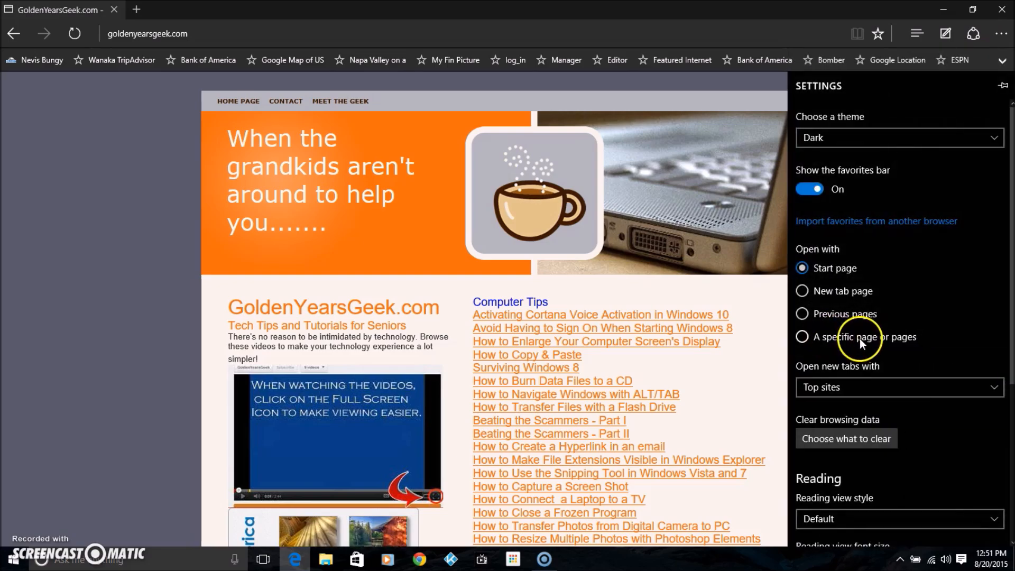
scroll("down", 3)
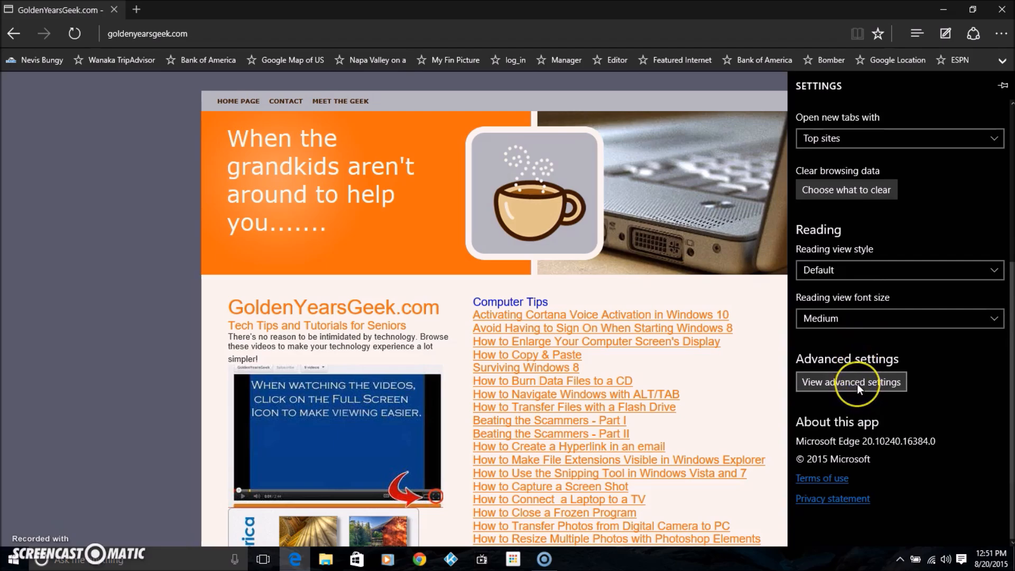
left_click(851, 381)
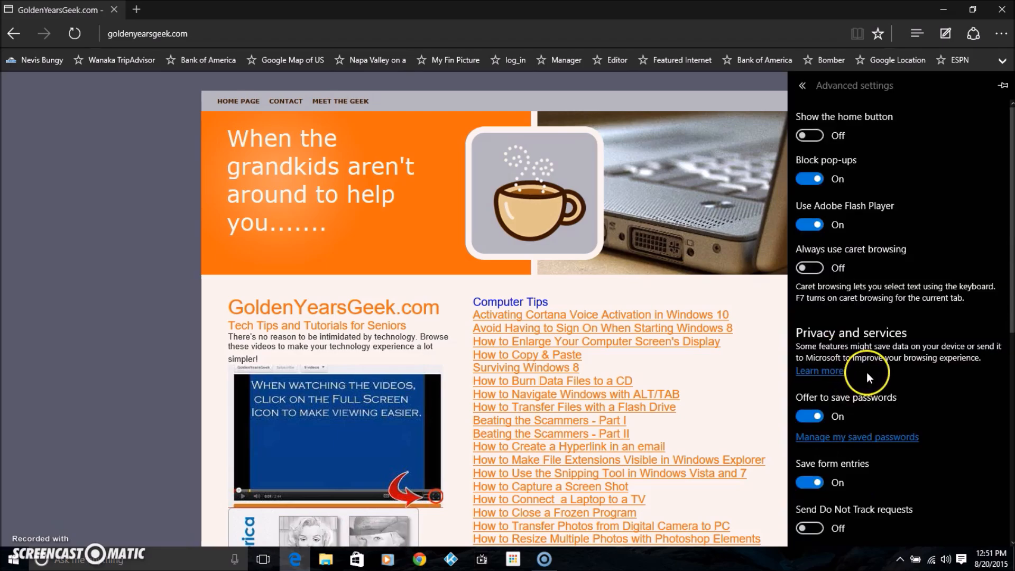
scroll("down", 3)
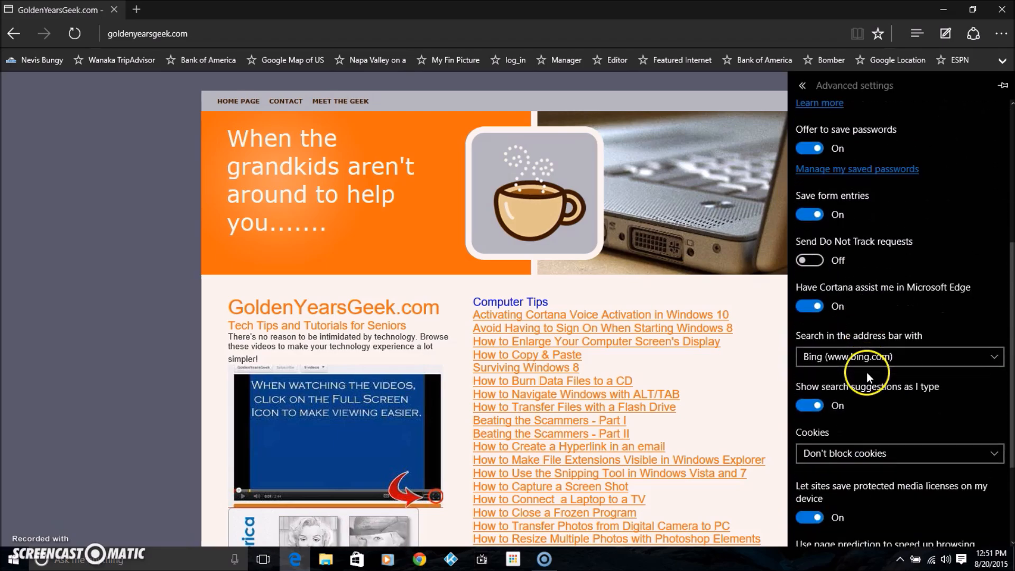
scroll("down", 3)
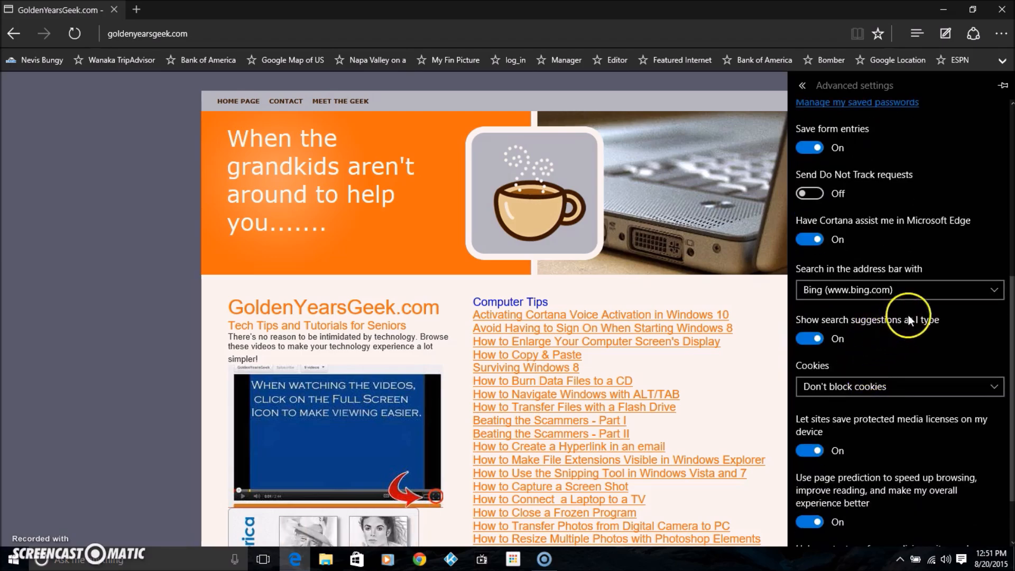
left_click(900, 290)
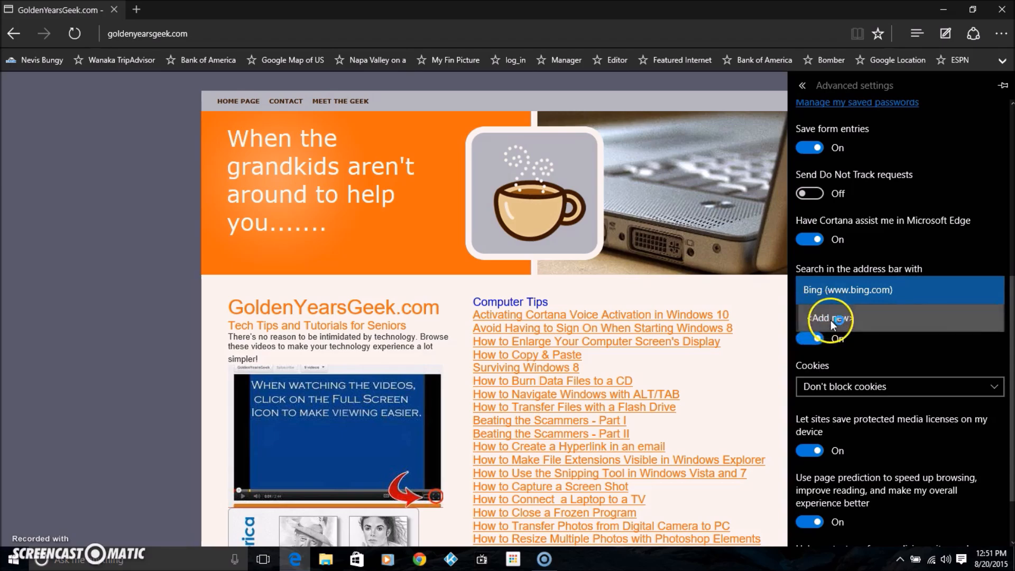
Try adding a new search provider and find no providers listed
left_click(830, 318)
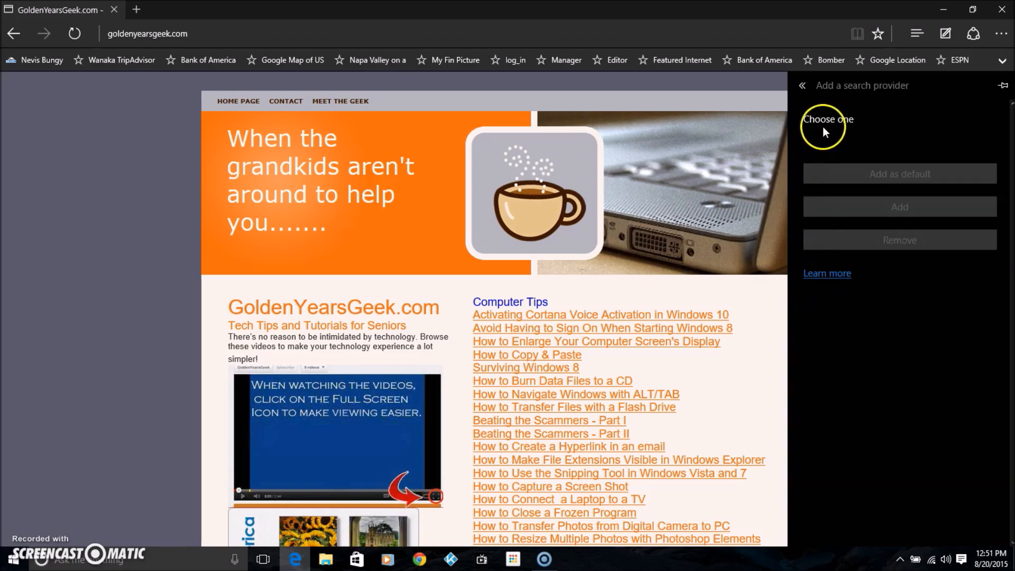
mouse_move(827, 132)
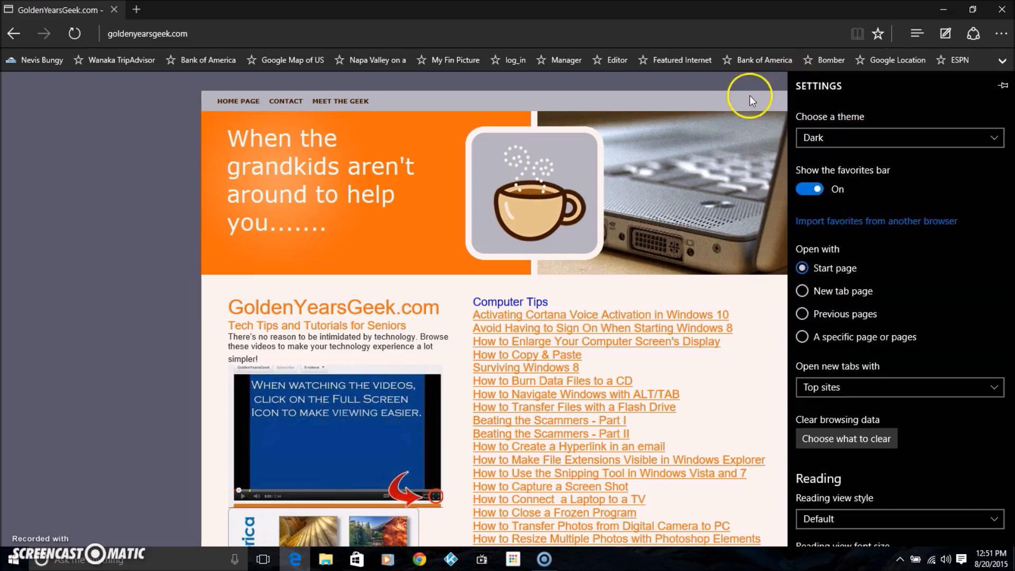
mouse_move(403, 44)
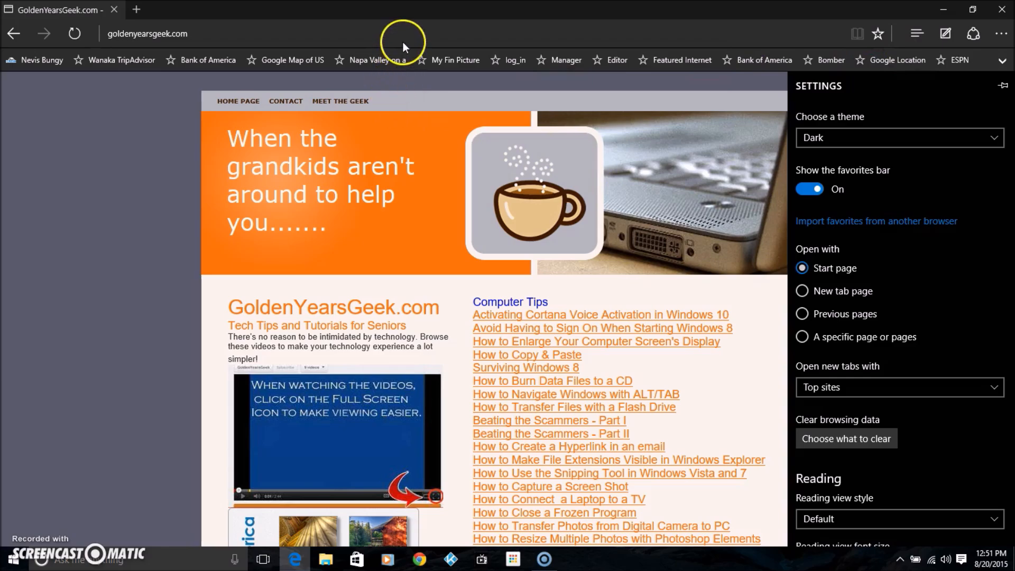
mouse_move(147, 33)
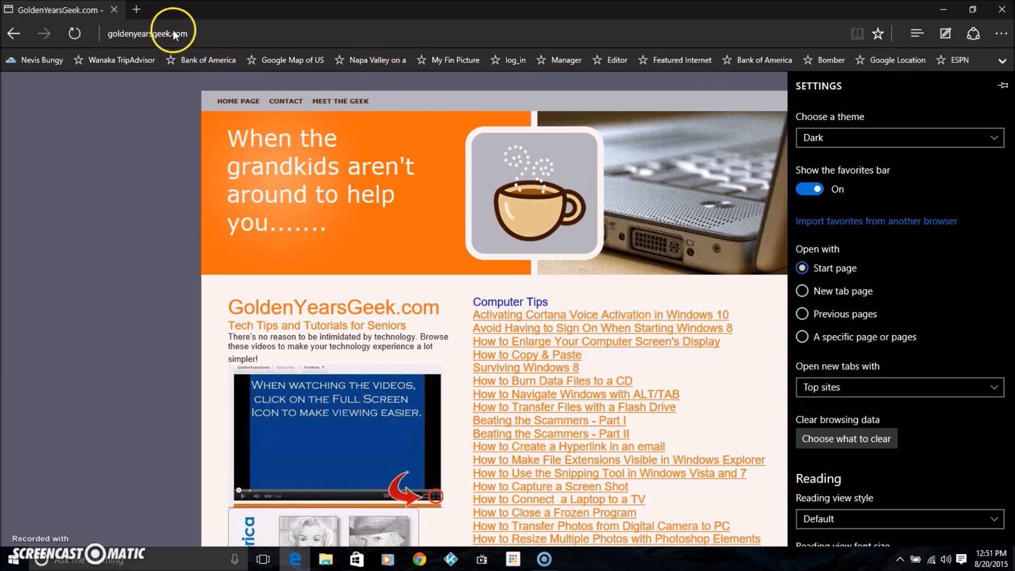
Load google.com in place of the GoldenYearsGeek site
left_click(147, 33)
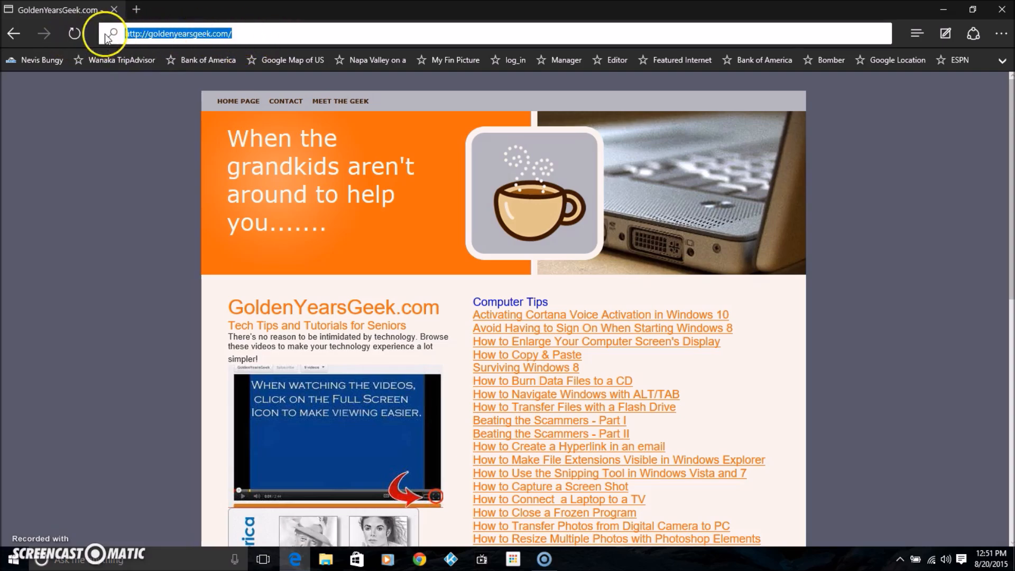
type("google.com")
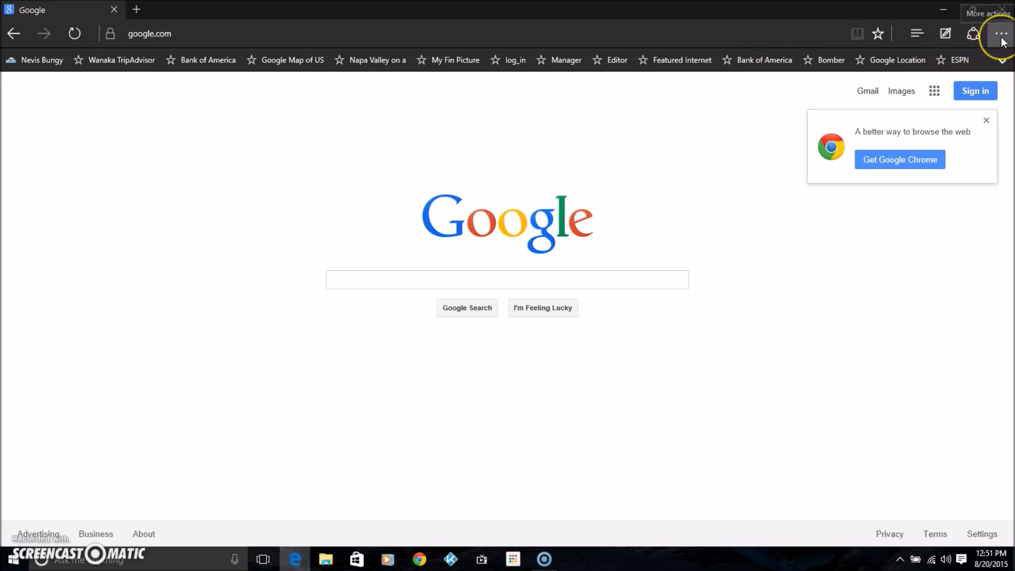
Reopen advanced settings and the 'Search in the address bar with' dropdown showing Bing and Add new
left_click(1001, 33)
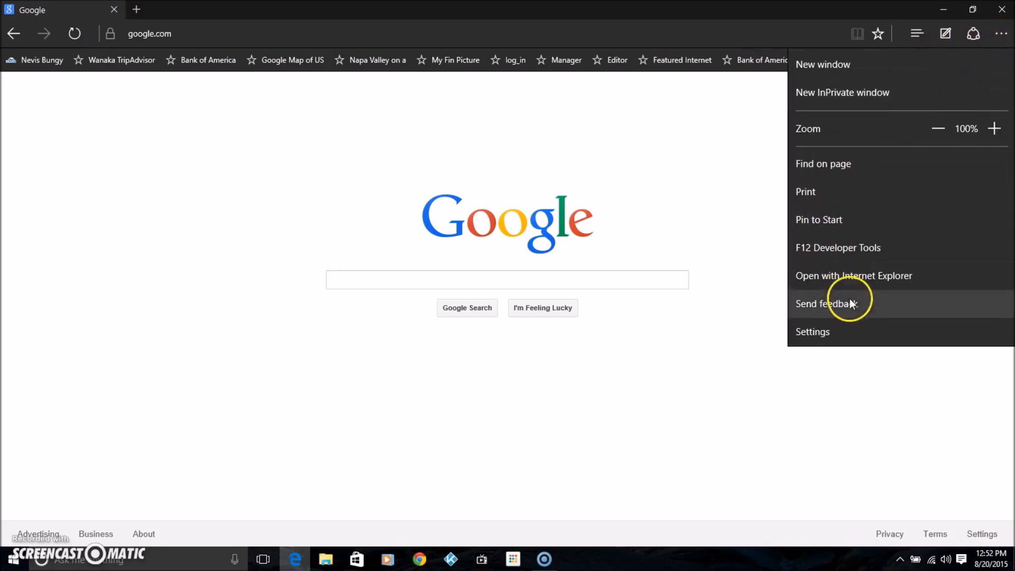
left_click(813, 332)
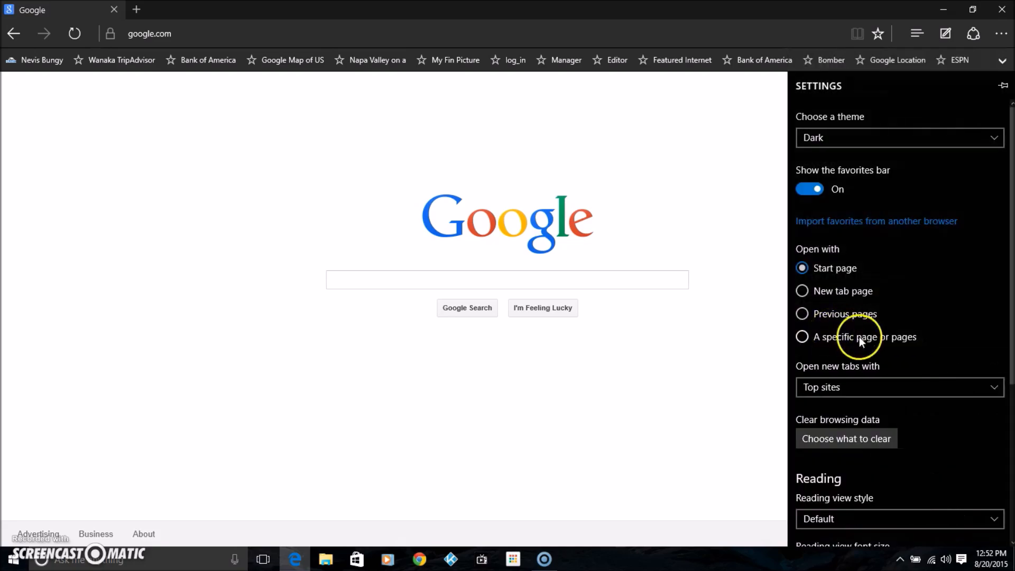
scroll("down", 3)
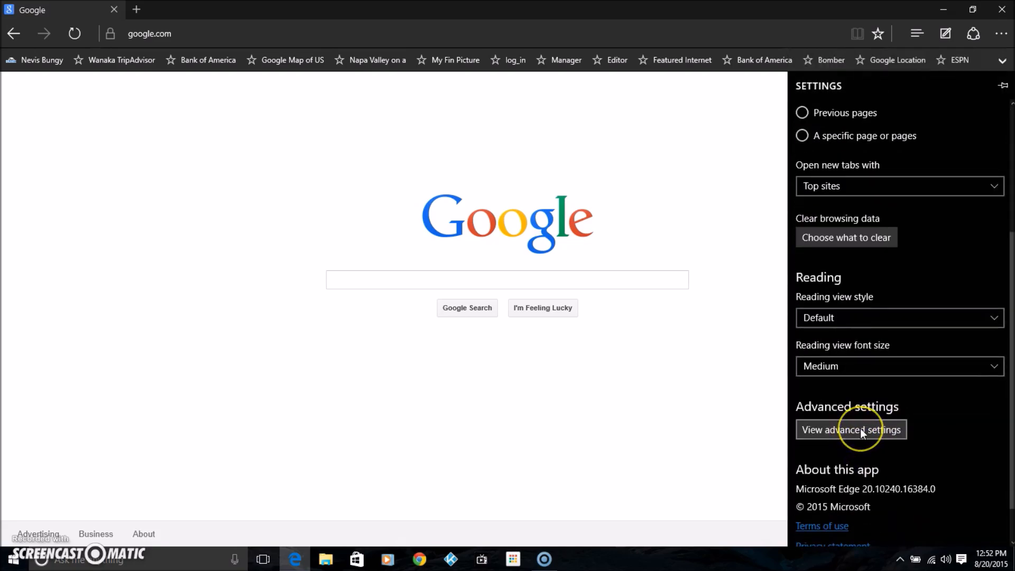
left_click(851, 429)
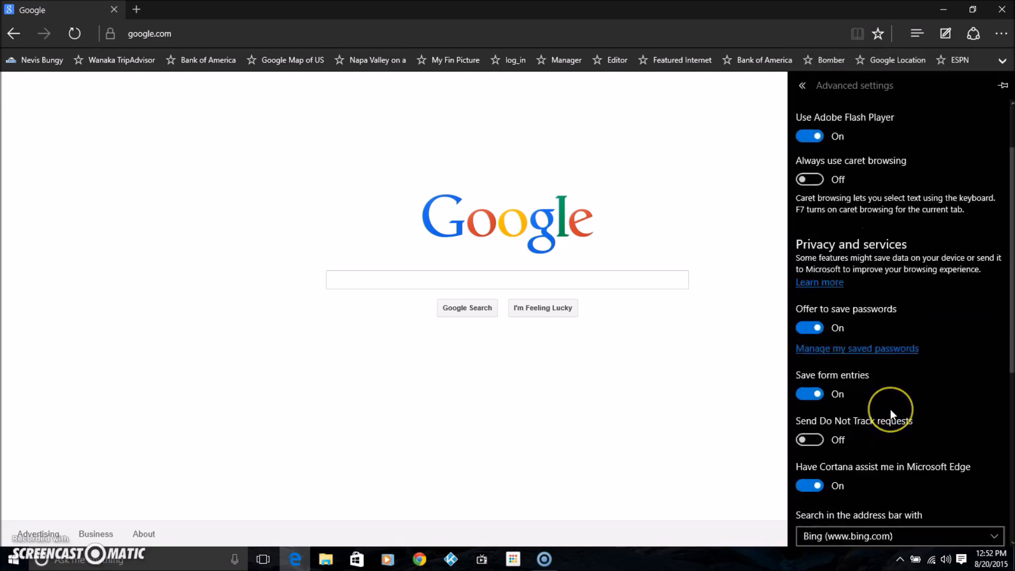
scroll("down", 3)
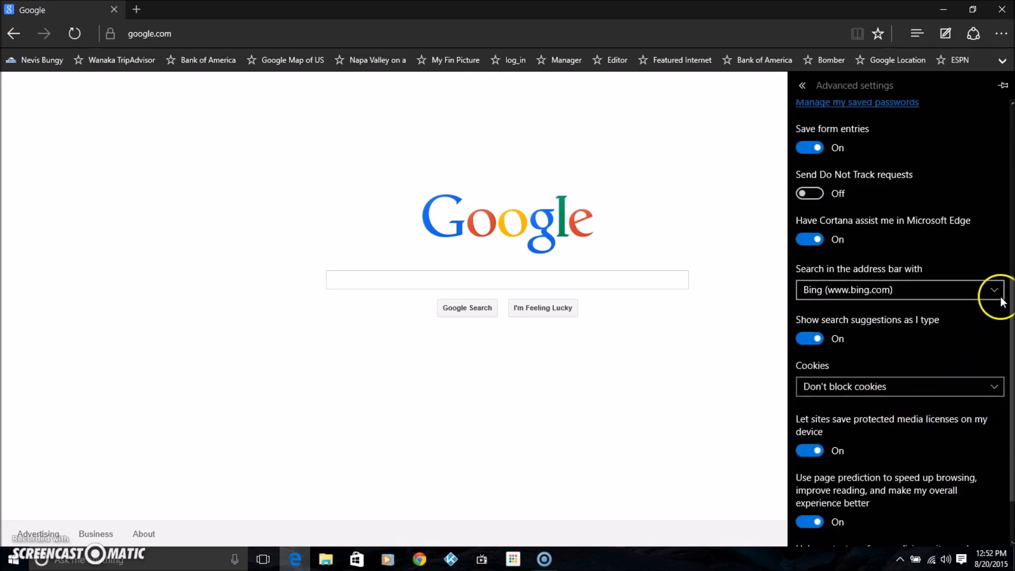
left_click(995, 289)
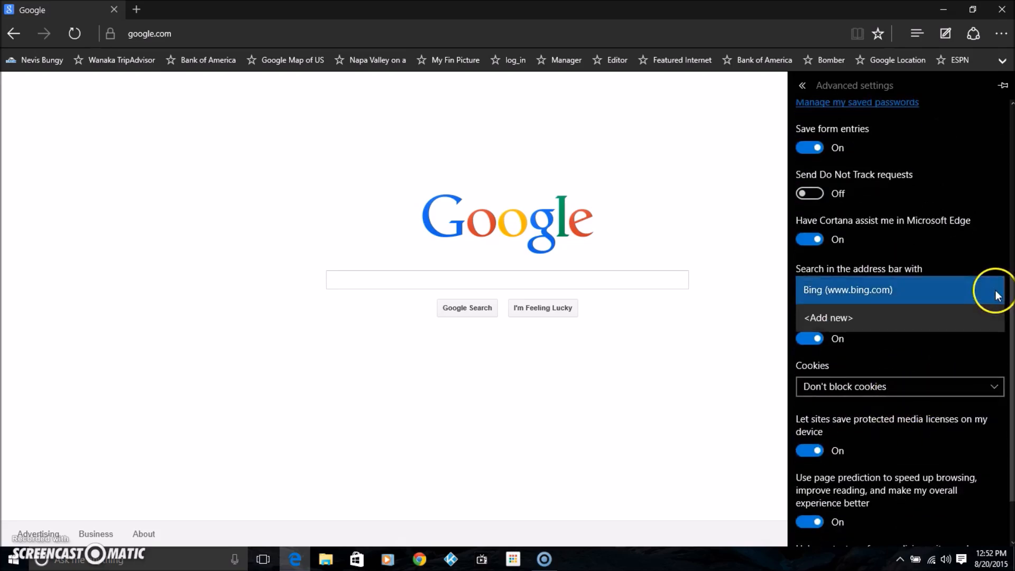
left_click(828, 318)
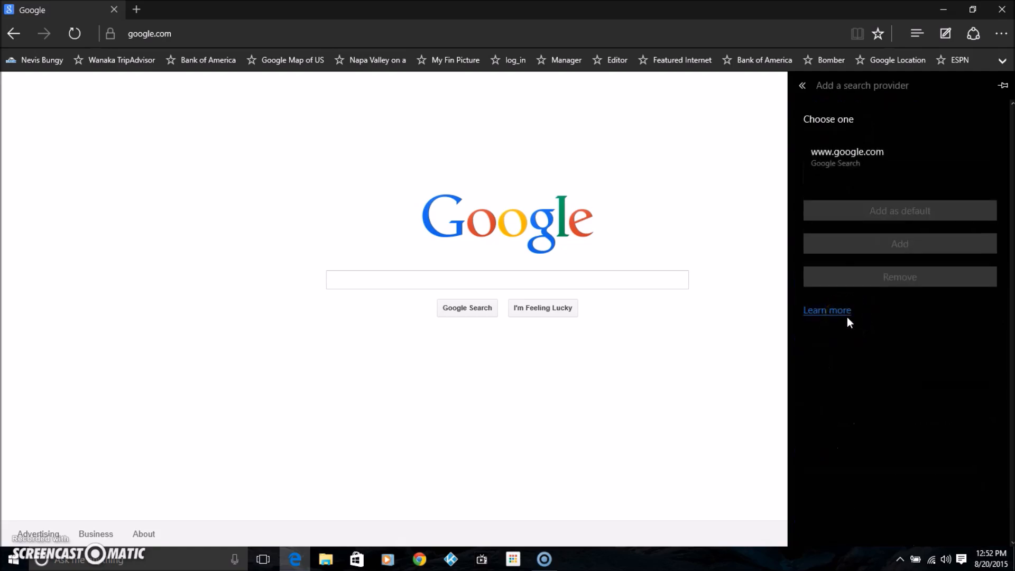
left_click(847, 155)
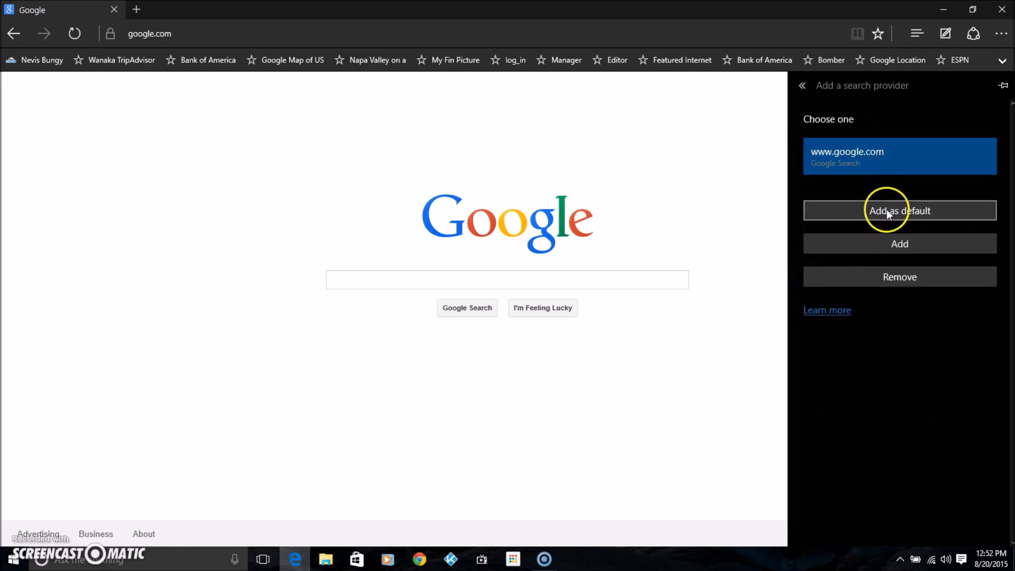
left_click(802, 86)
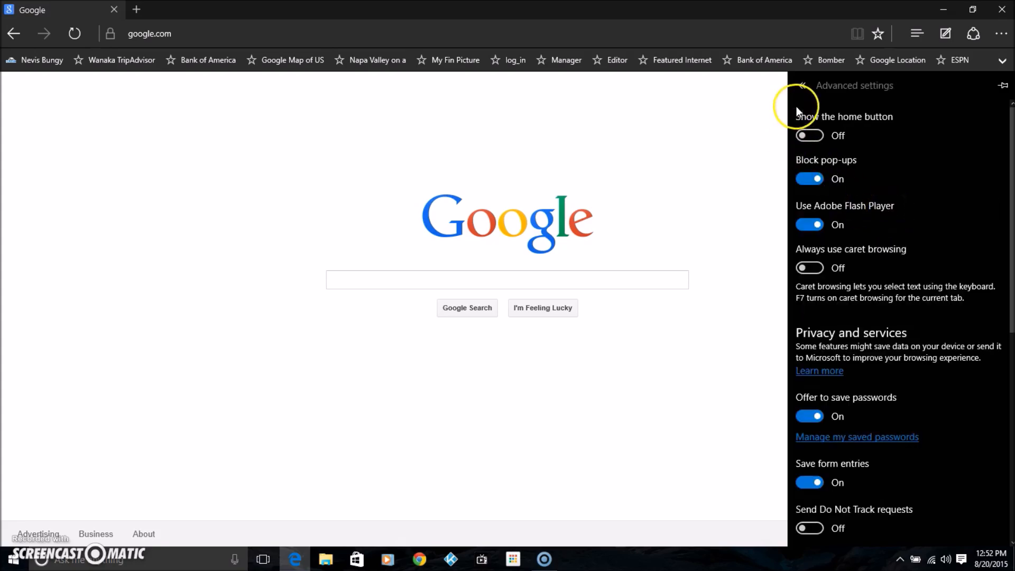